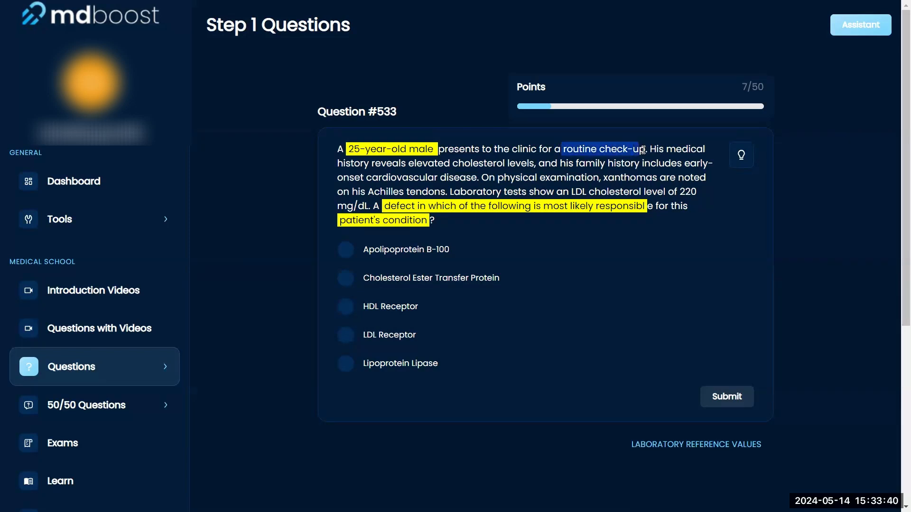
# Highlight the key clinical phrases in Question #533's stem in yellow
pyautogui.click(603, 149)
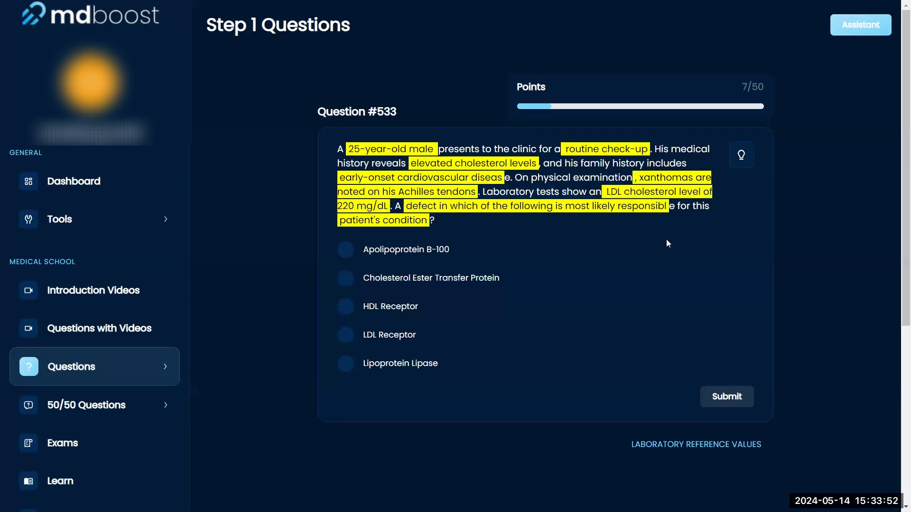
pyautogui.moveTo(665, 264)
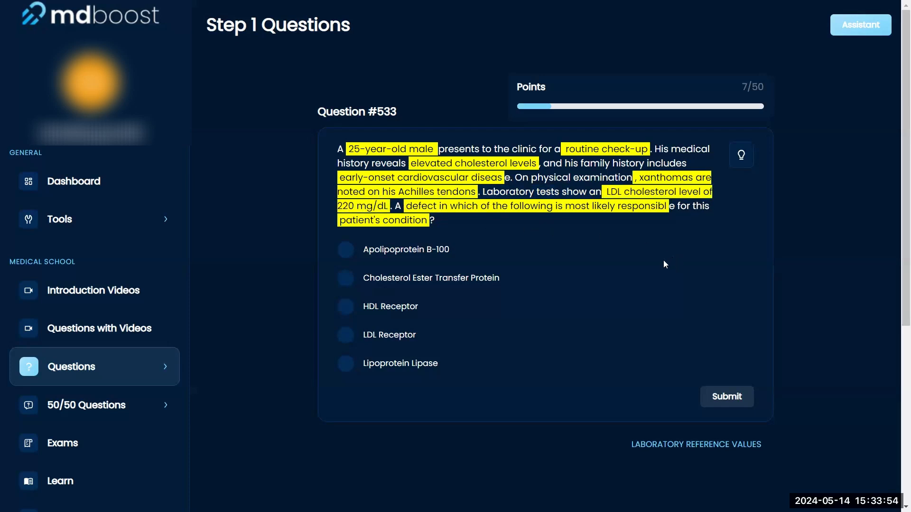
pyautogui.moveTo(646, 263)
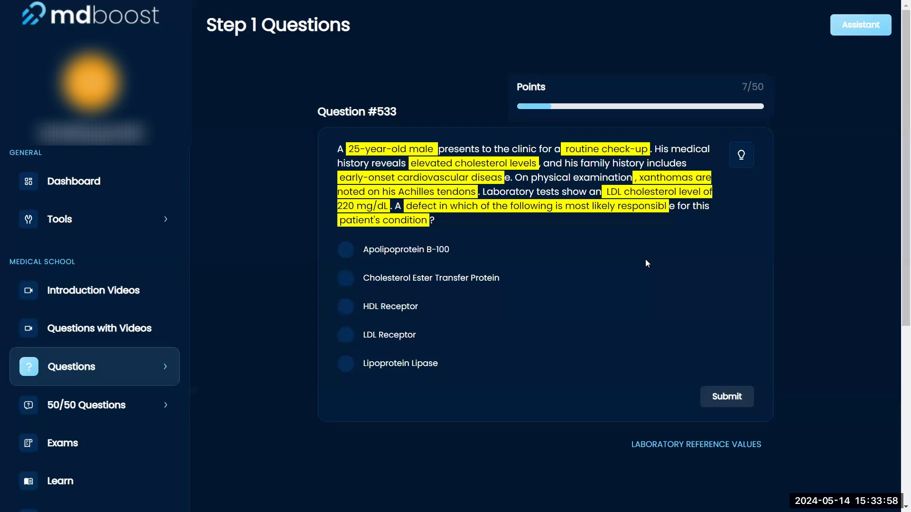
pyautogui.moveTo(650, 270)
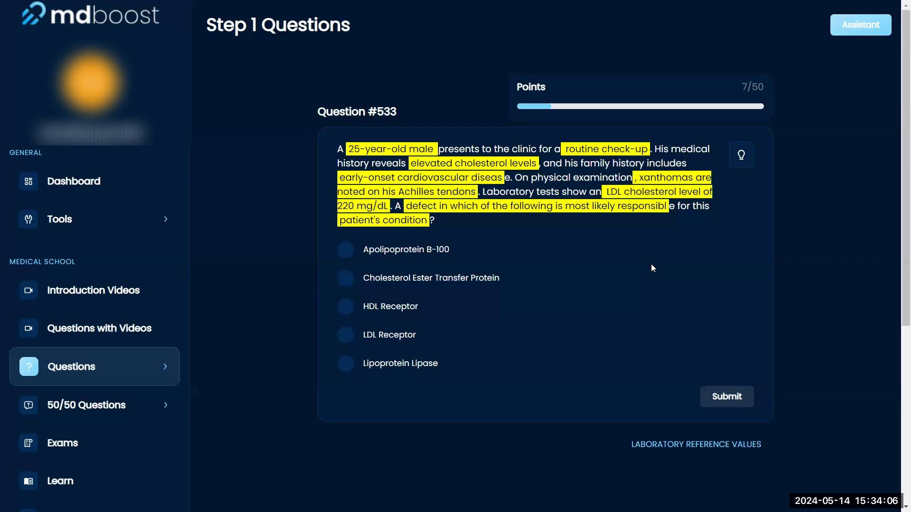
pyautogui.moveTo(749, 296)
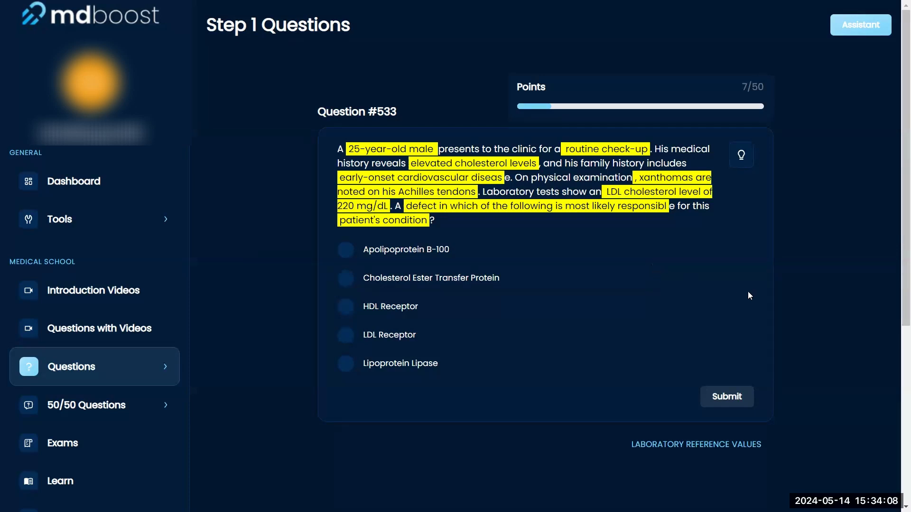
pyautogui.moveTo(739, 305)
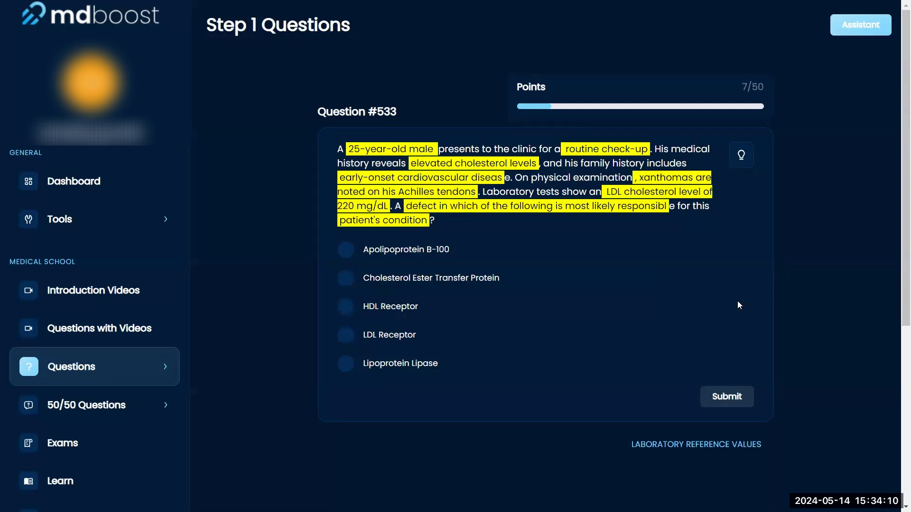
pyautogui.moveTo(735, 307)
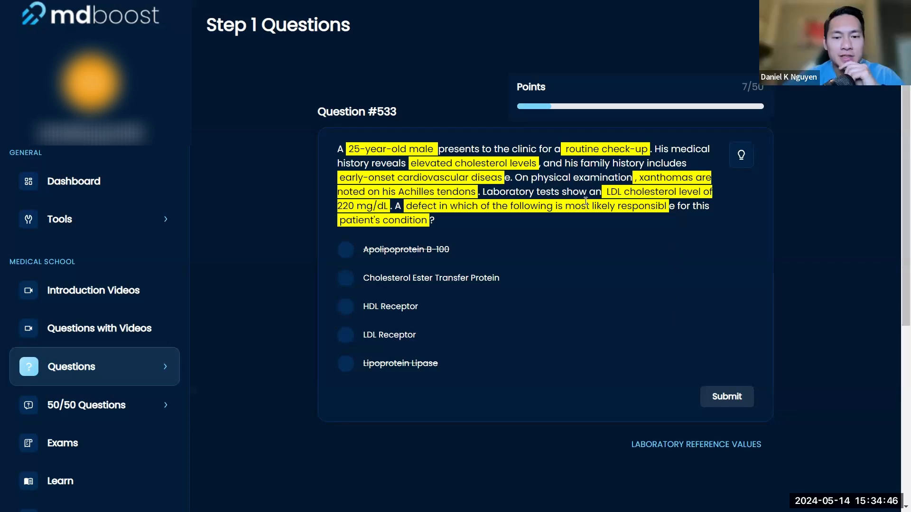
pyautogui.moveTo(637, 279)
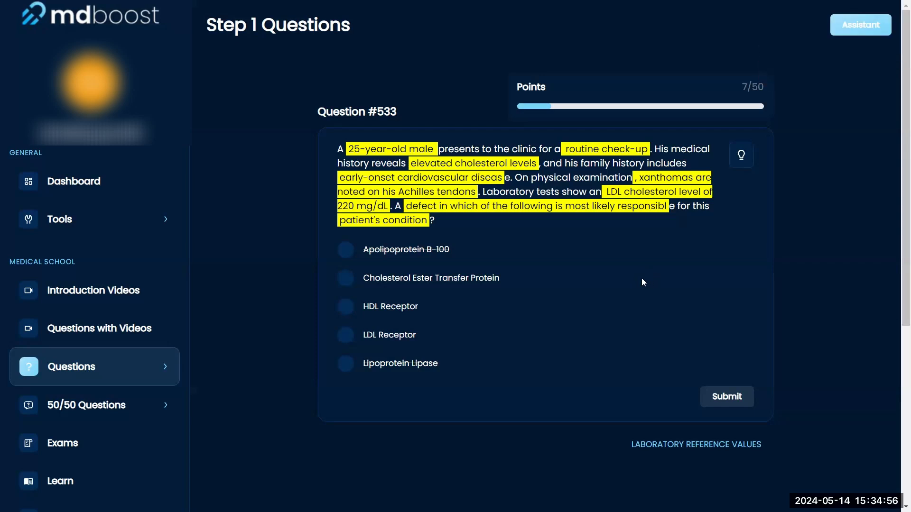
pyautogui.moveTo(613, 295)
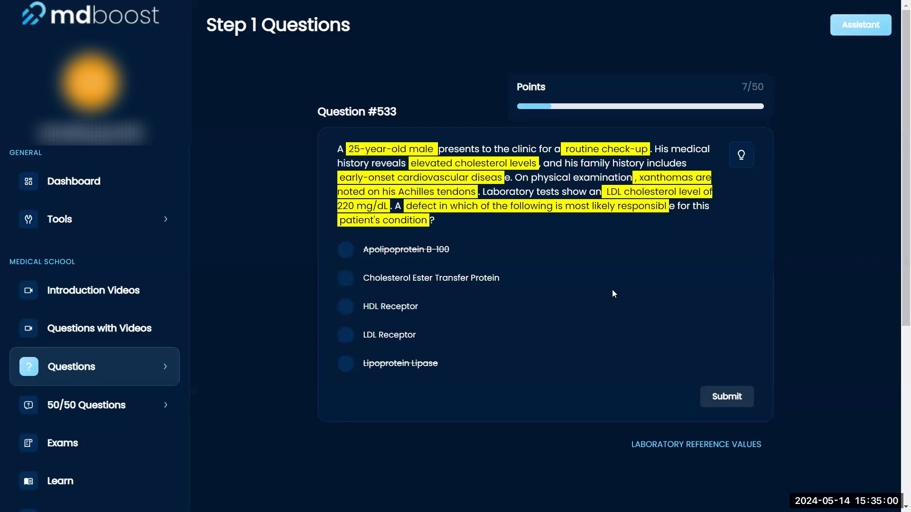
pyautogui.moveTo(579, 288)
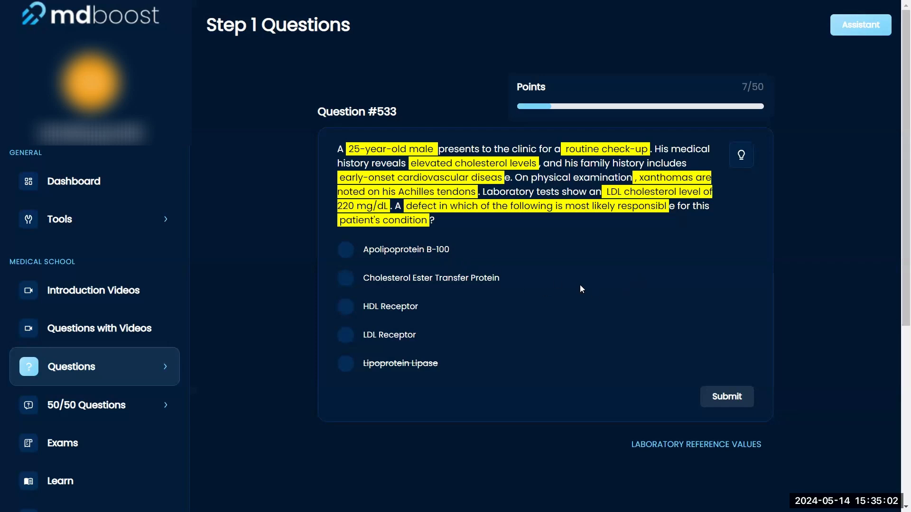
# Select Apolipoprotein B-100, then change the answer to LDL Receptor
pyautogui.click(345, 249)
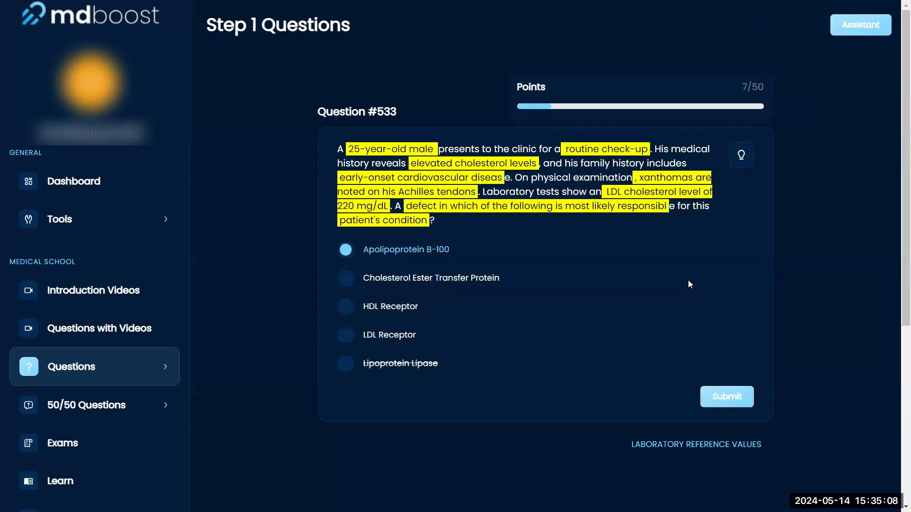
pyautogui.moveTo(681, 291)
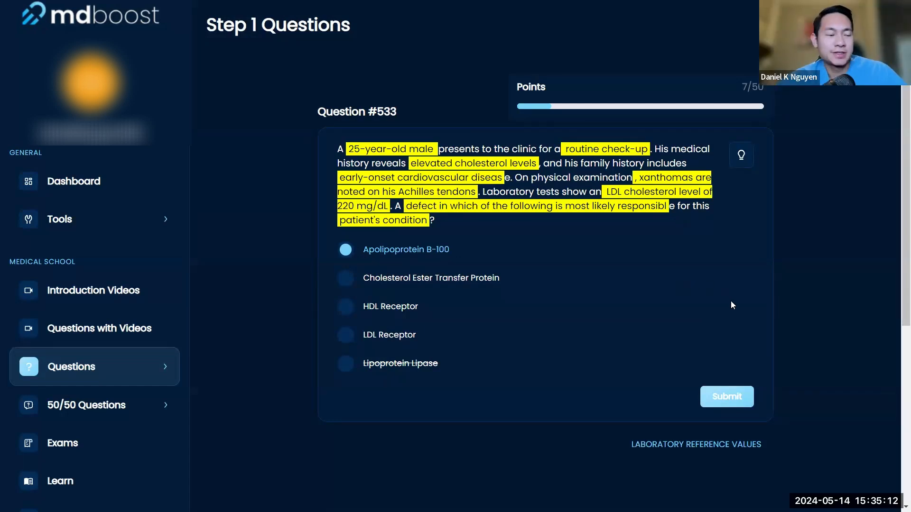
pyautogui.moveTo(725, 314)
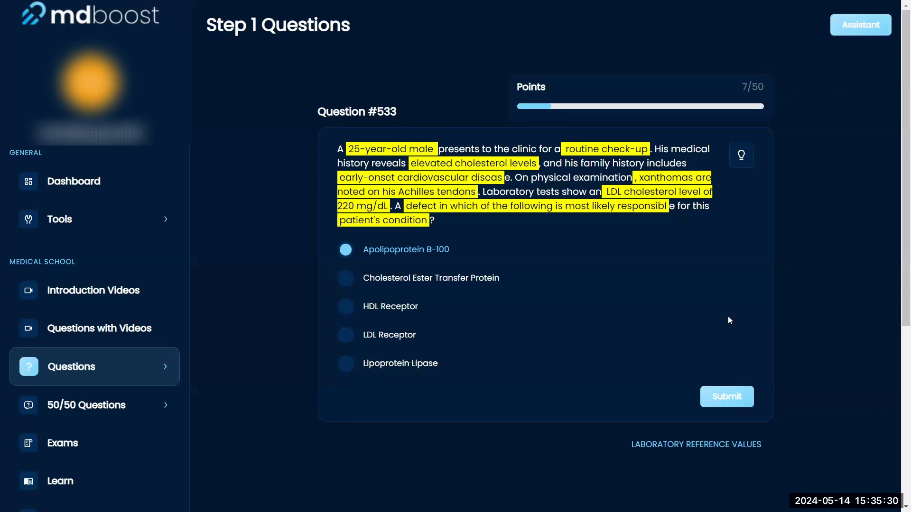
pyautogui.moveTo(627, 380)
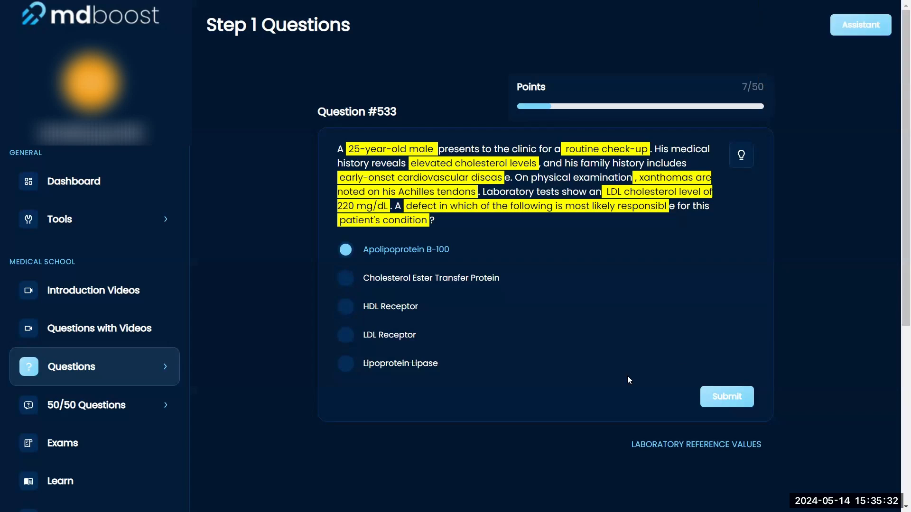
pyautogui.click(345, 335)
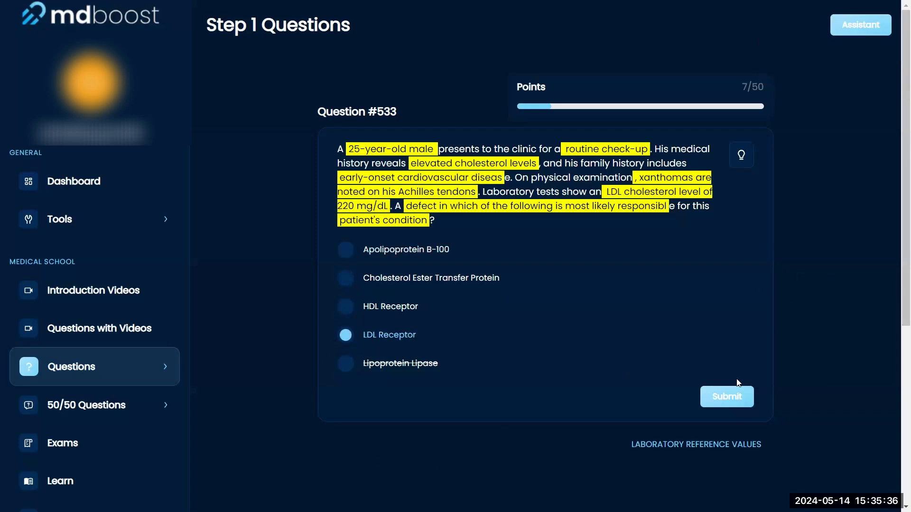
pyautogui.click(725, 397)
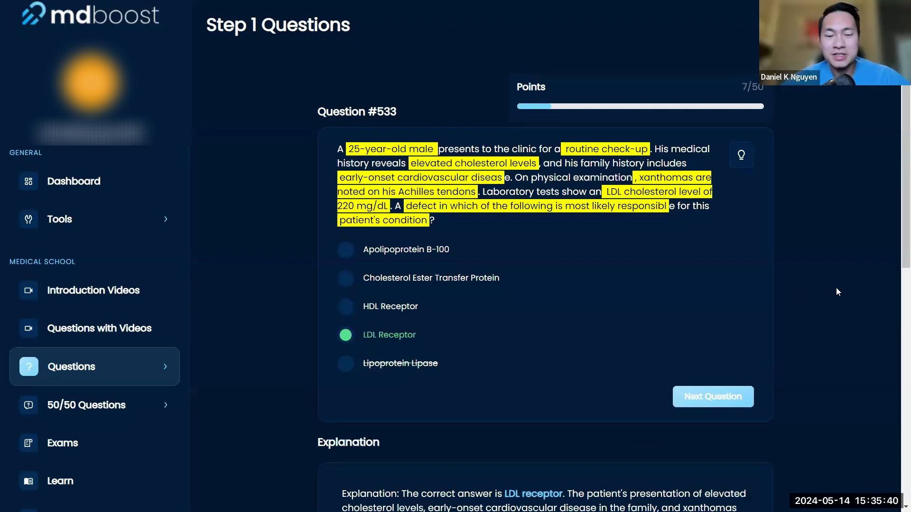
pyautogui.moveTo(403, 257)
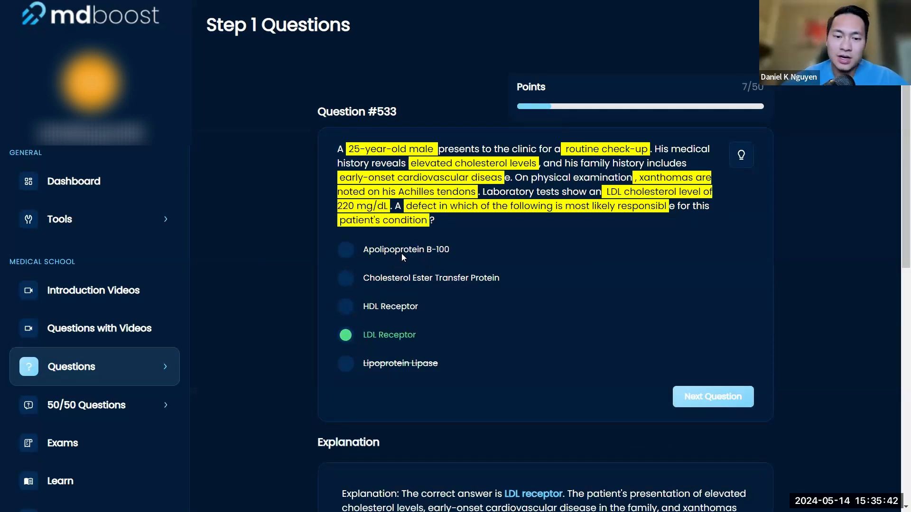
pyautogui.moveTo(392, 369)
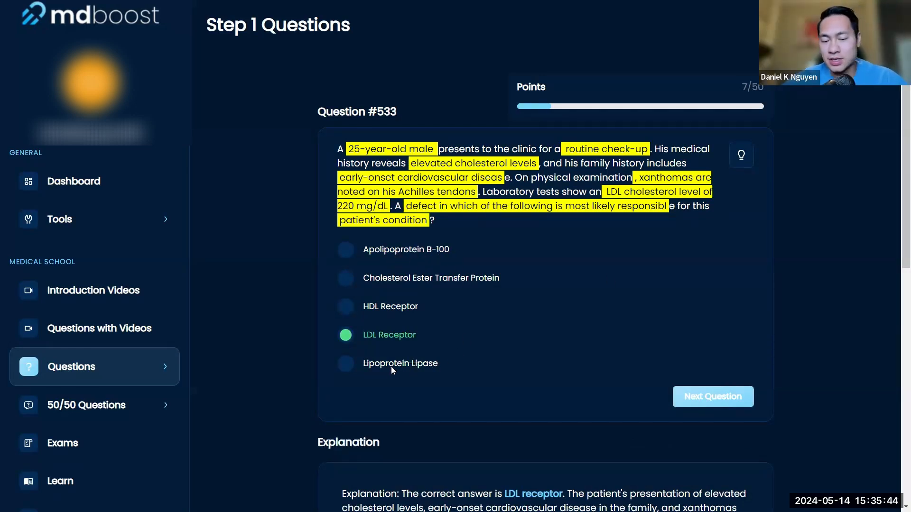
pyautogui.moveTo(476, 258)
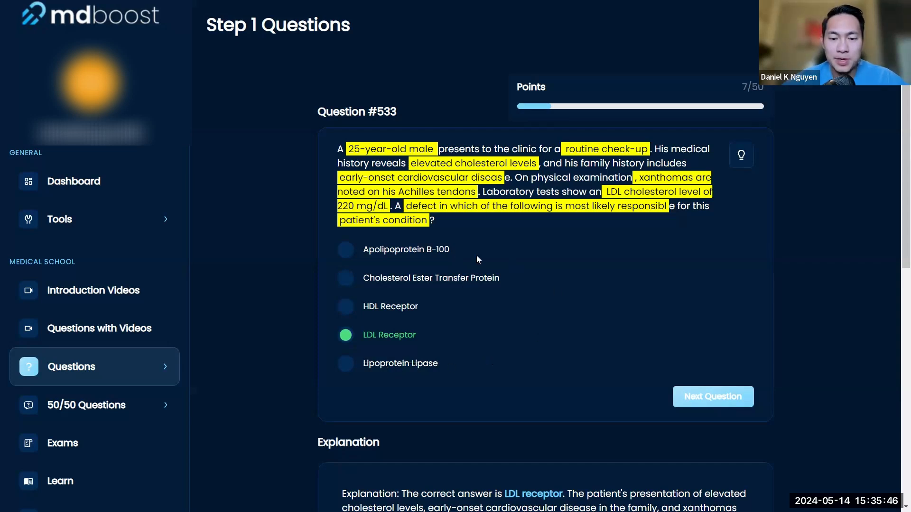
pyautogui.moveTo(504, 374)
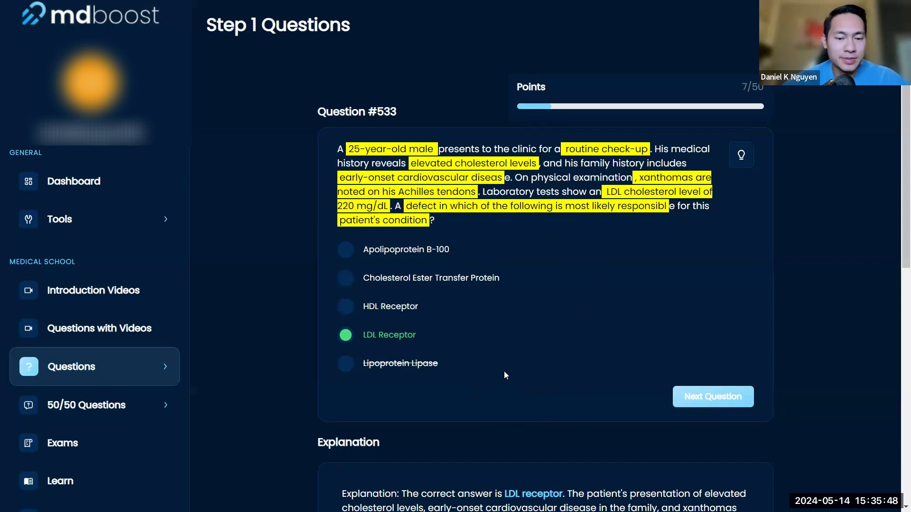
pyautogui.moveTo(387, 345)
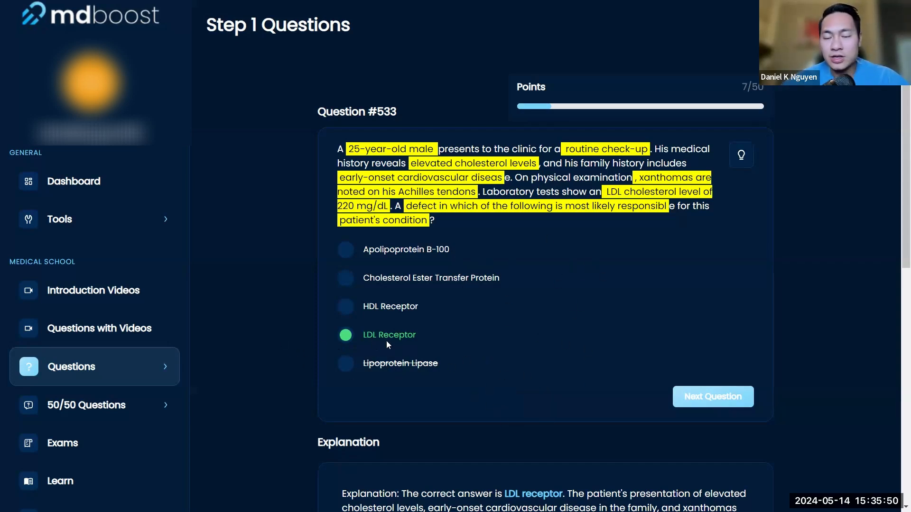
pyautogui.moveTo(327, 341)
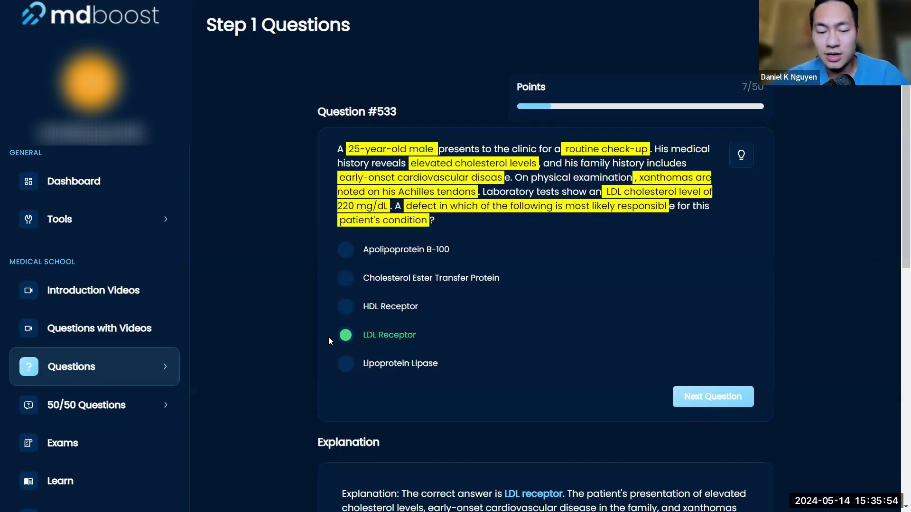
pyautogui.moveTo(285, 340)
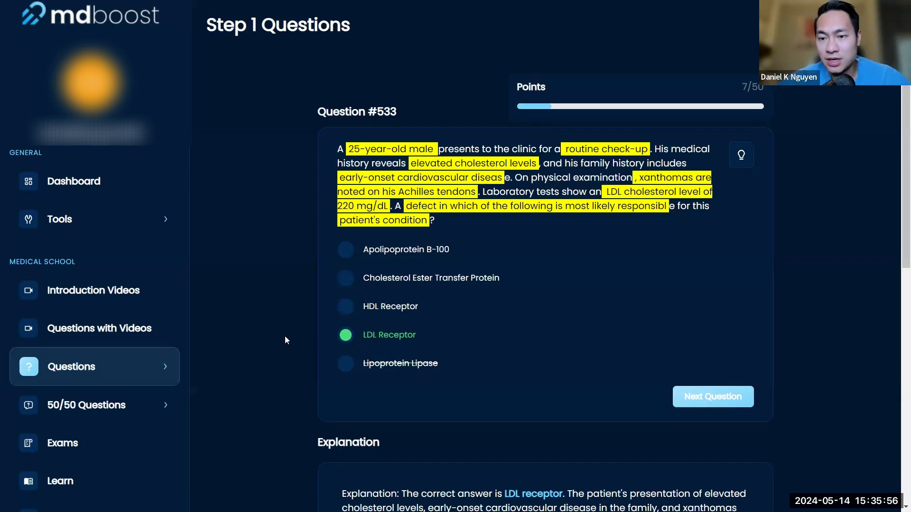
pyautogui.moveTo(392, 342)
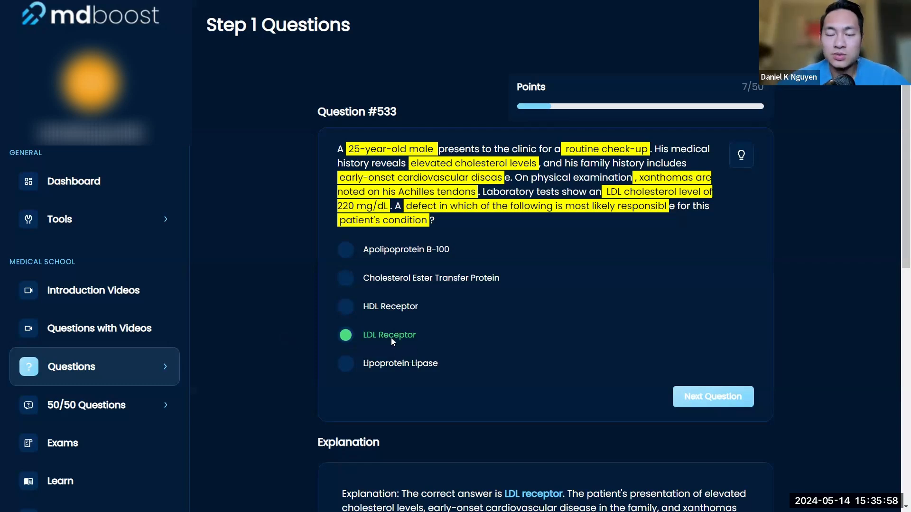
pyautogui.moveTo(270, 335)
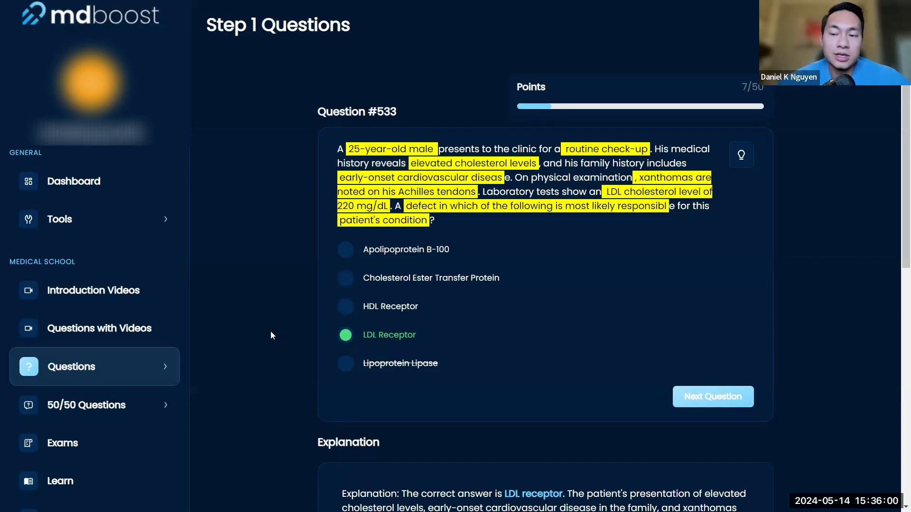
pyautogui.moveTo(277, 333)
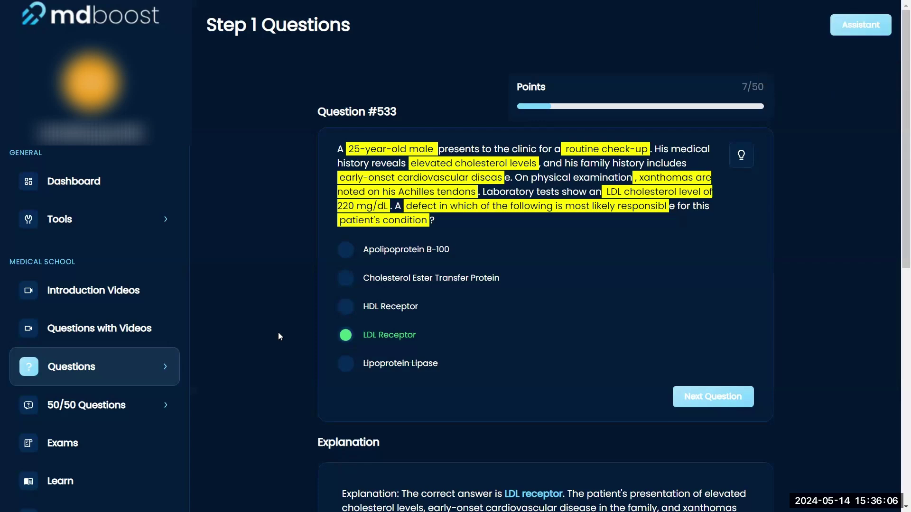
pyautogui.scroll(-3)
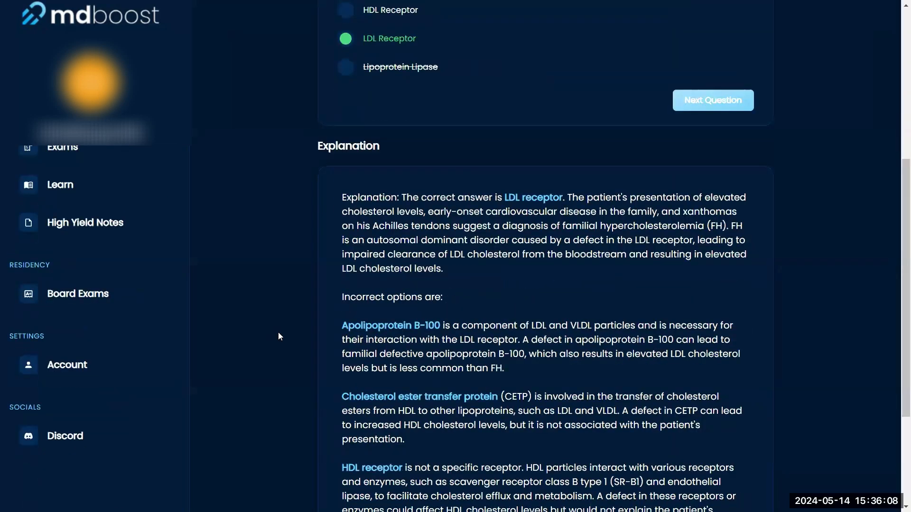
pyautogui.scroll(-3)
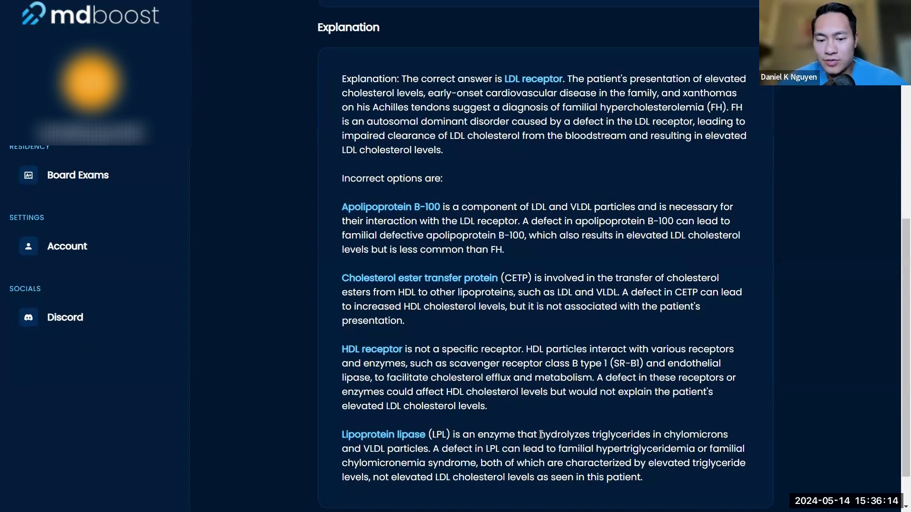
pyautogui.moveTo(527, 422)
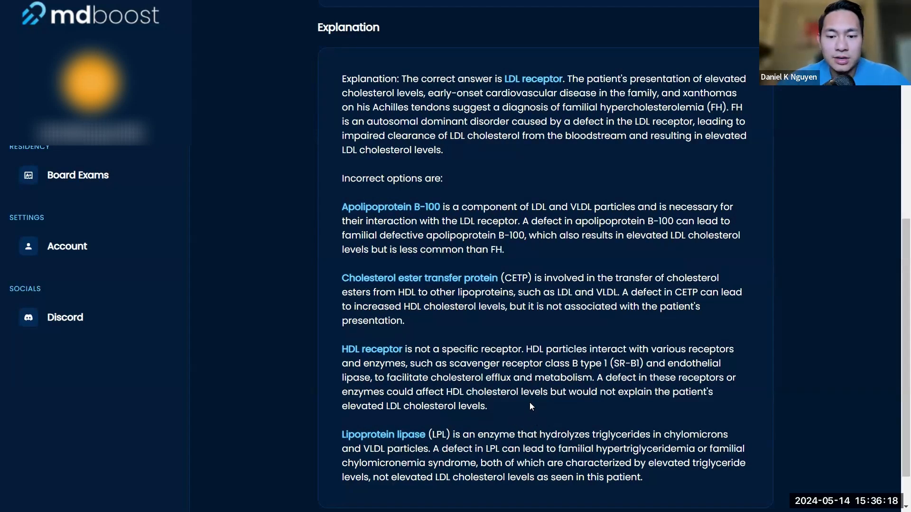
pyautogui.moveTo(476, 217)
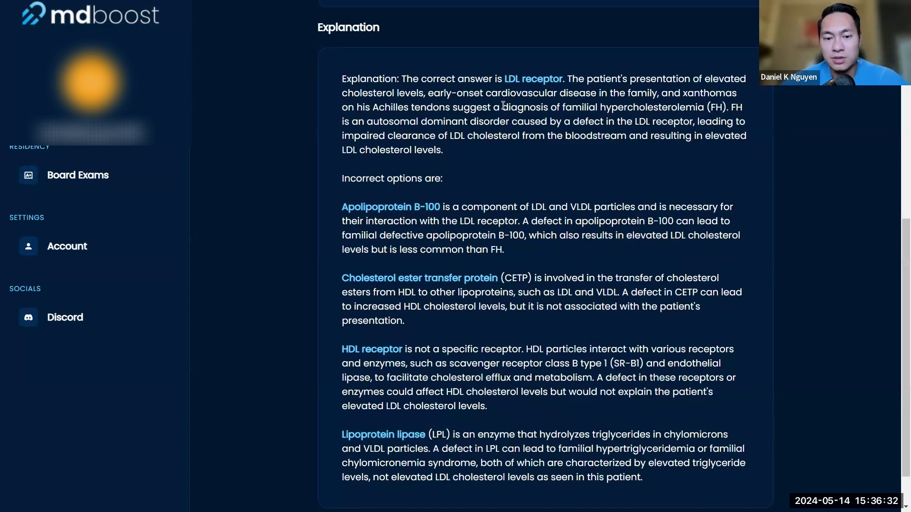
pyautogui.moveTo(606, 204)
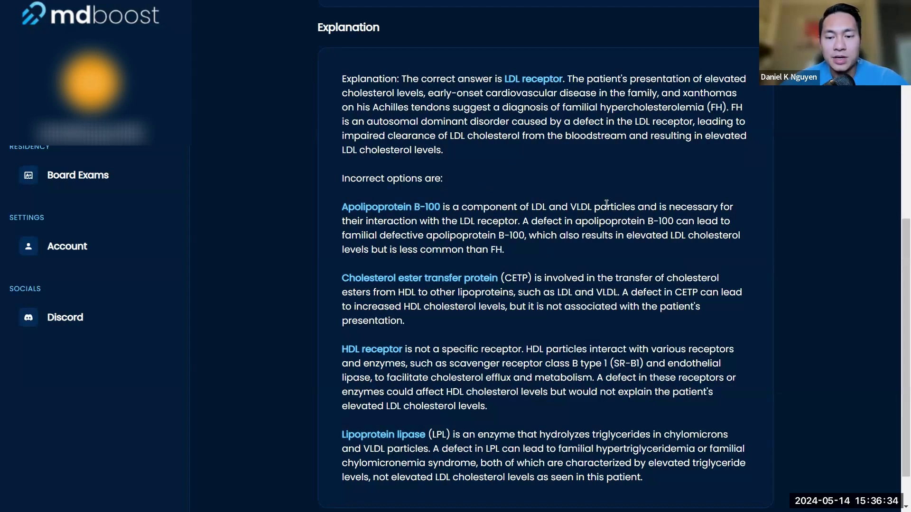
pyautogui.moveTo(516, 84)
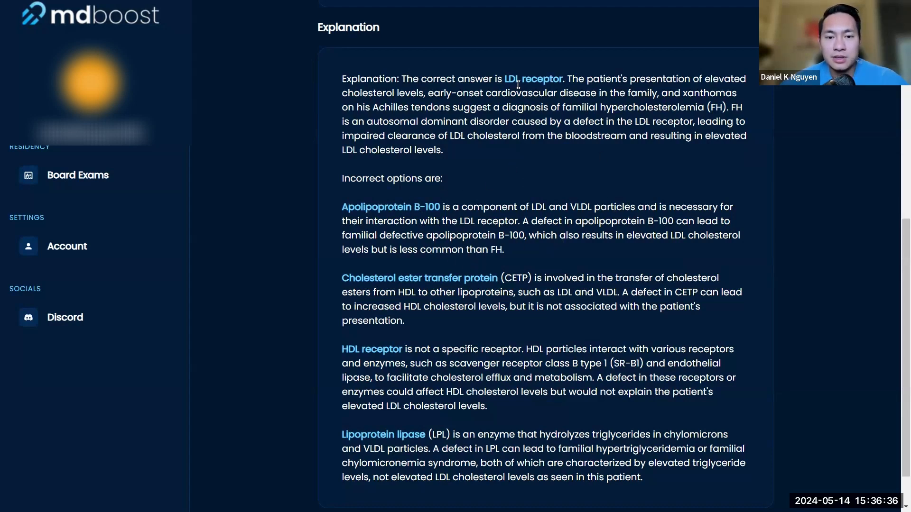
pyautogui.moveTo(570, 103)
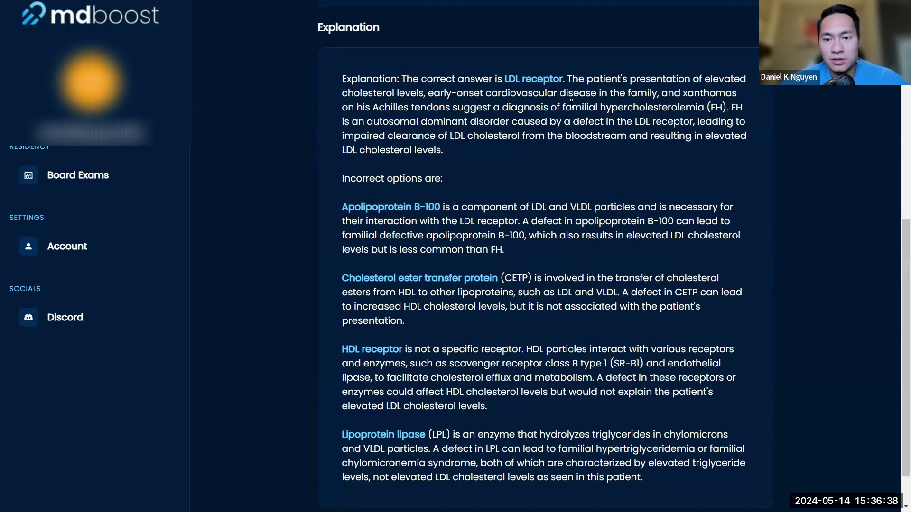
pyautogui.moveTo(721, 168)
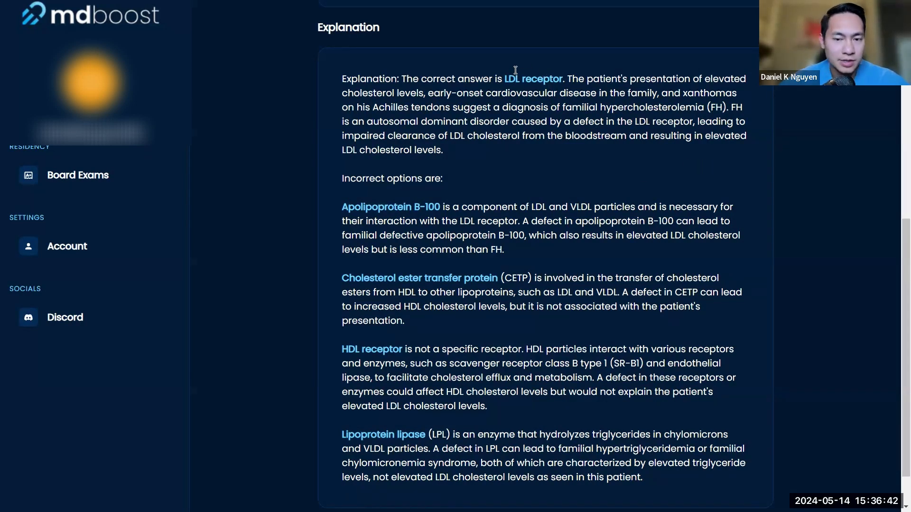
pyautogui.moveTo(646, 136)
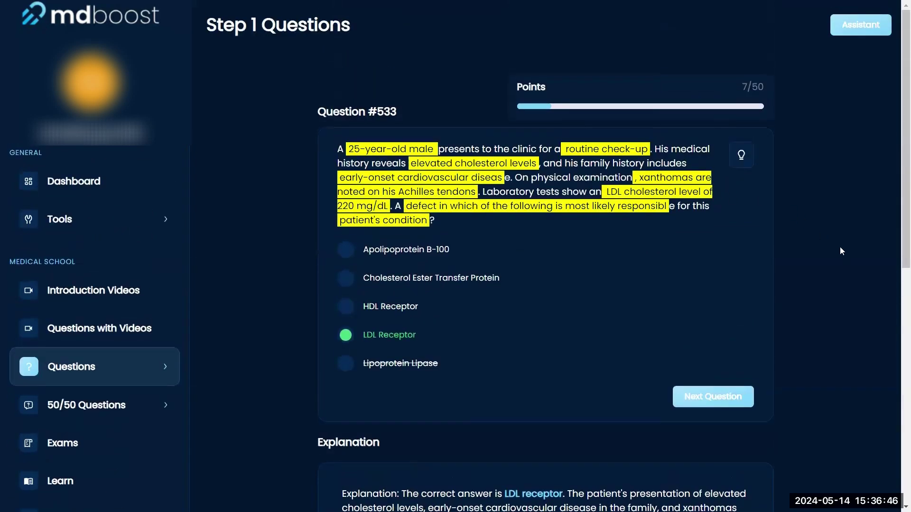
pyautogui.moveTo(713, 397)
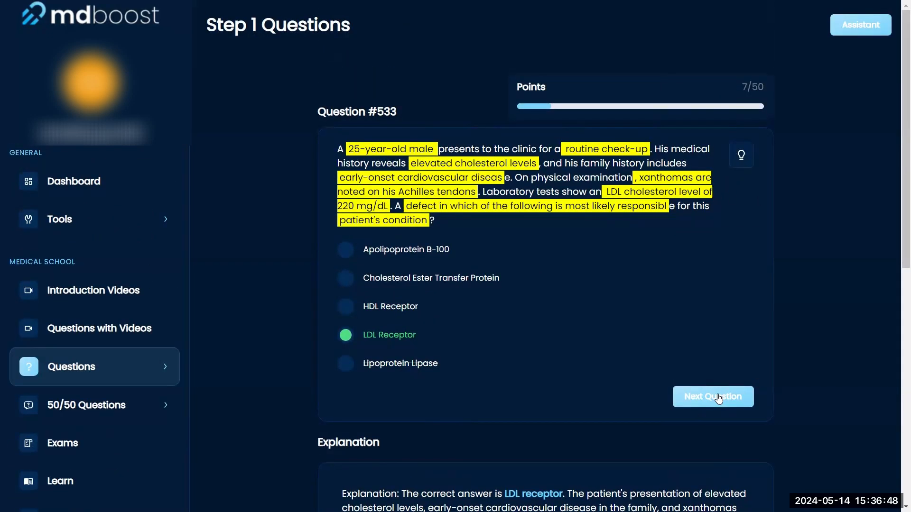